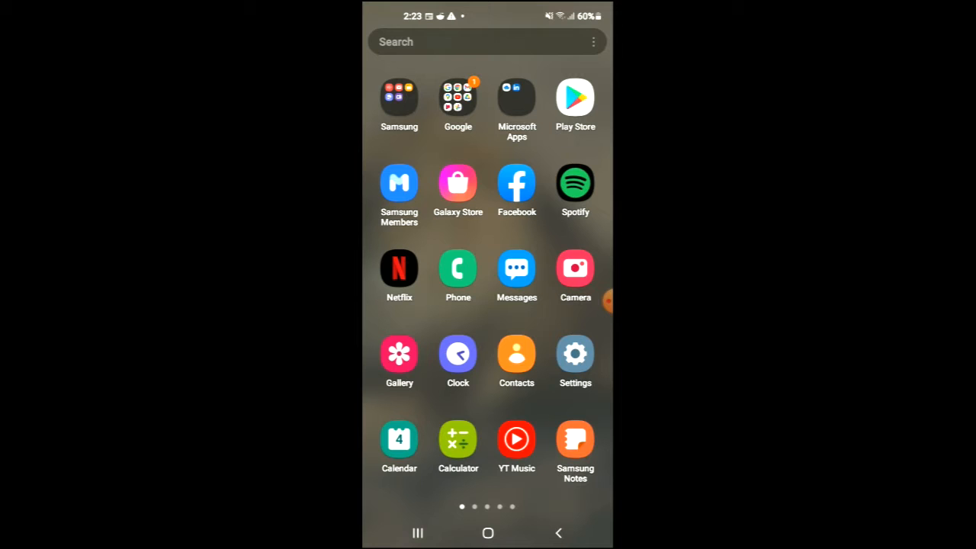
Launch Chrome and close its only open tab
{"action": "left_click", "coordinate": [457, 98]}
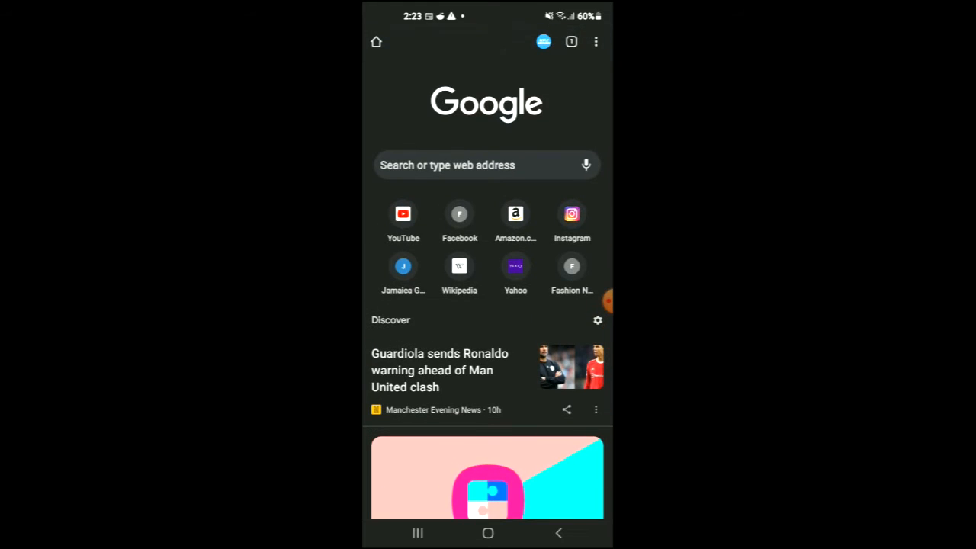
{"action": "left_click", "coordinate": [570, 43]}
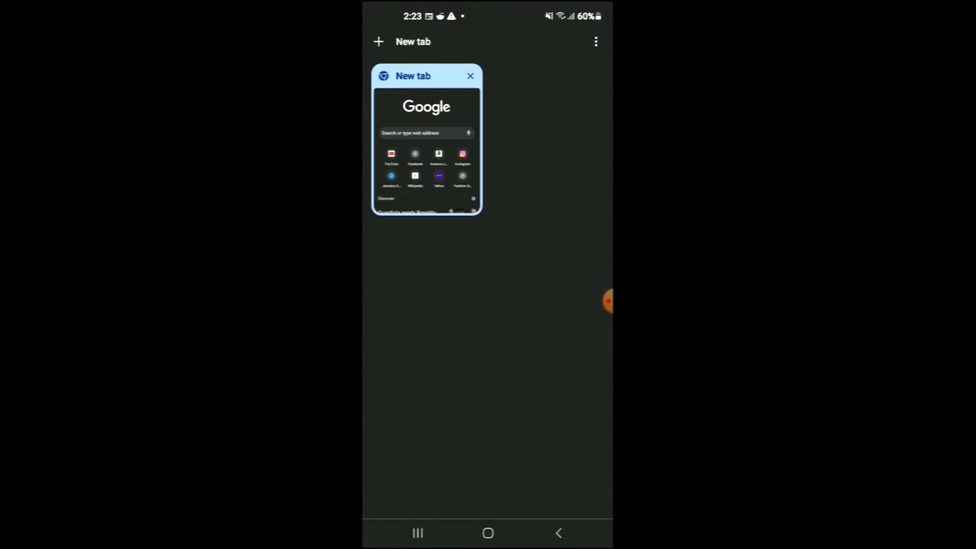
{"action": "left_click", "coordinate": [470, 76]}
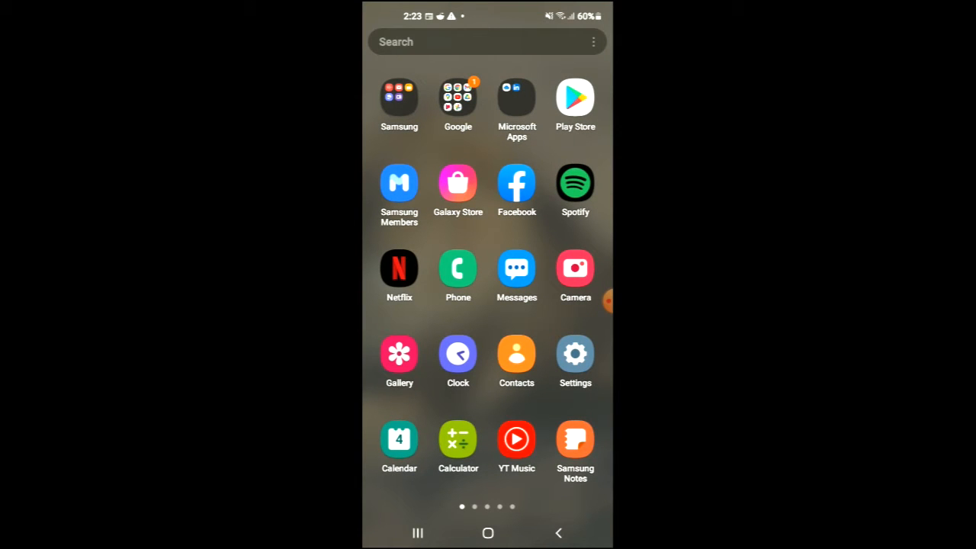
Go to the installed apps list in the phone's Settings
{"action": "left_click", "coordinate": [575, 353]}
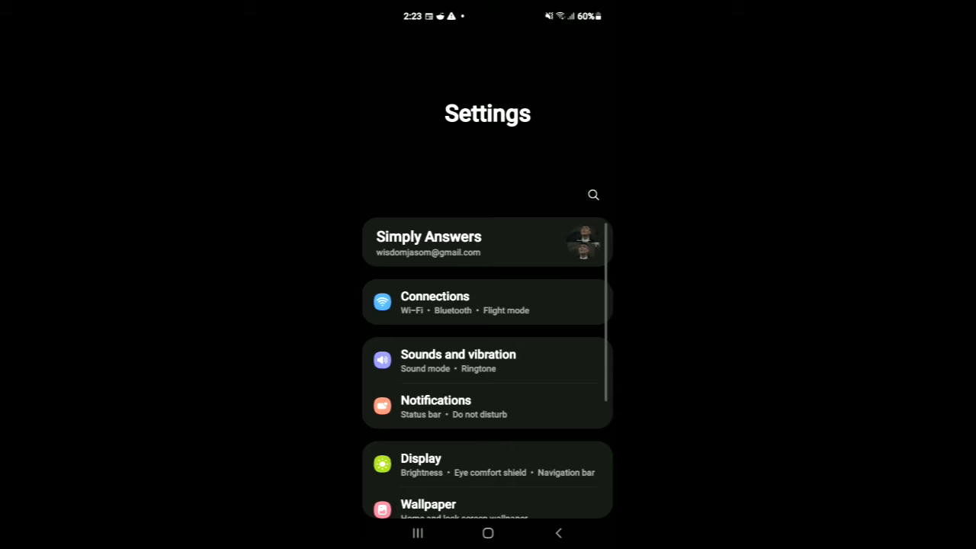
{"action": "scroll", "scroll_direction": "down", "scroll_amount": 3}
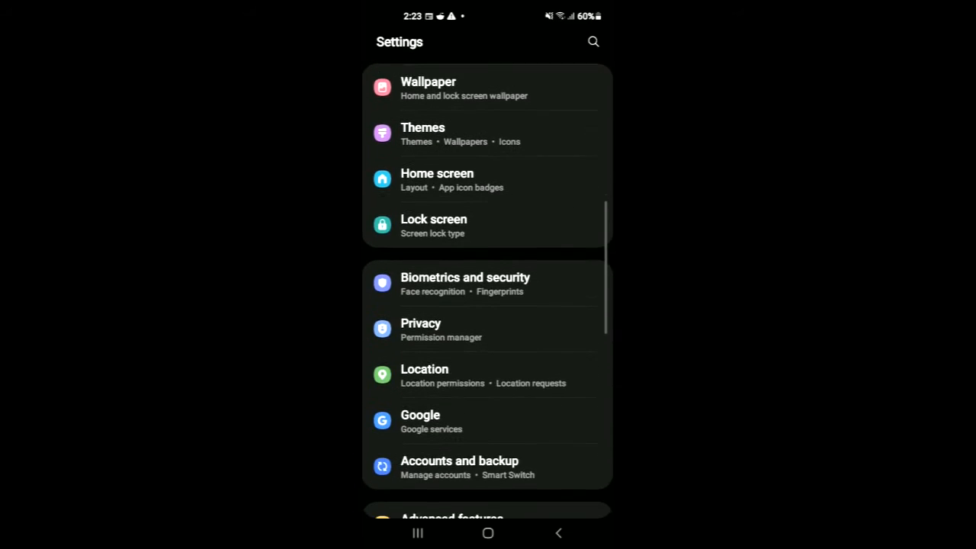
{"action": "scroll", "scroll_direction": "down", "scroll_amount": 3}
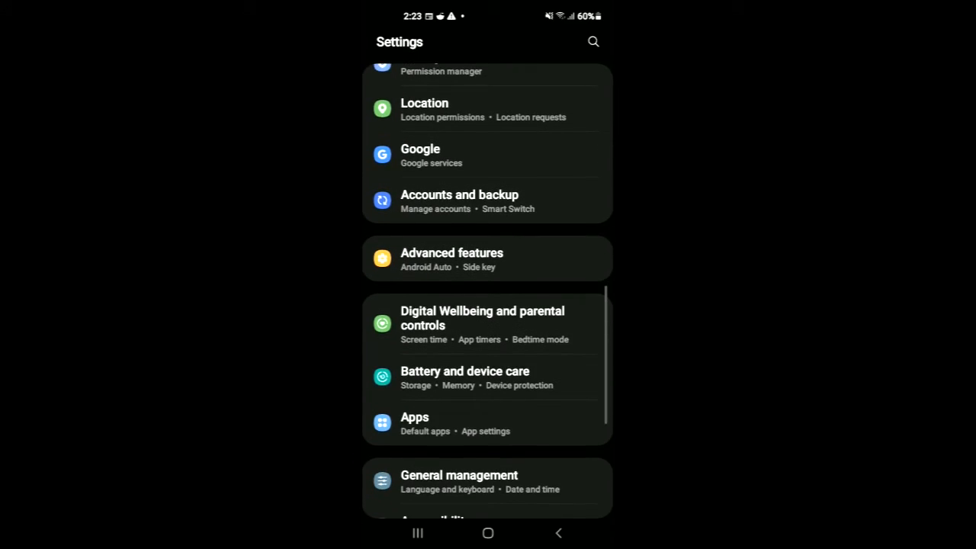
{"action": "left_click", "coordinate": [414, 424]}
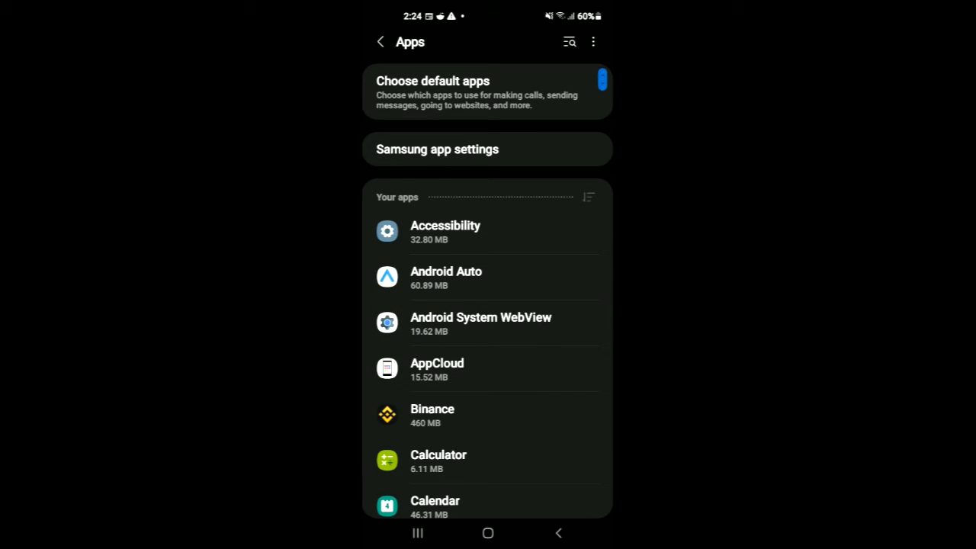
Search the apps list for Chrome and bring up its app info page
{"action": "left_click", "coordinate": [571, 41]}
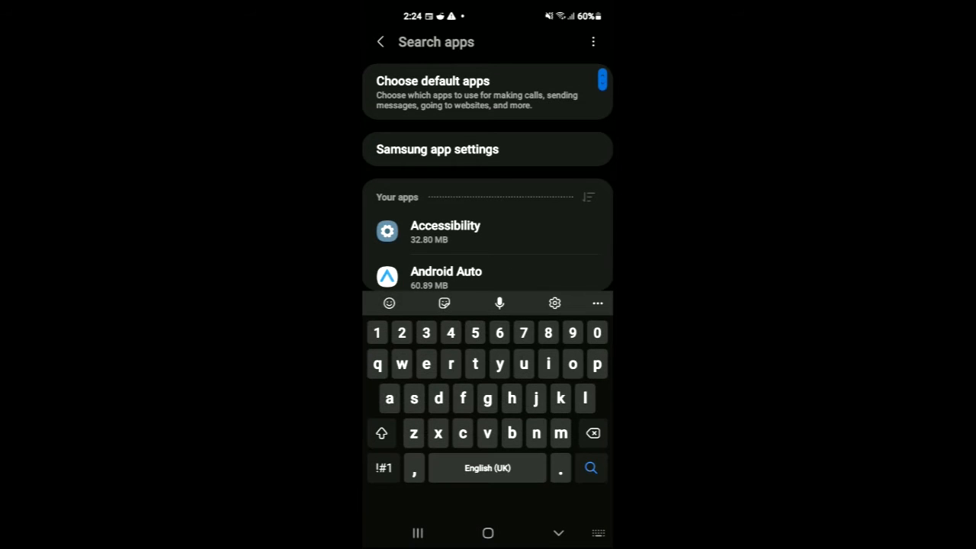
{"action": "left_click", "coordinate": [462, 433]}
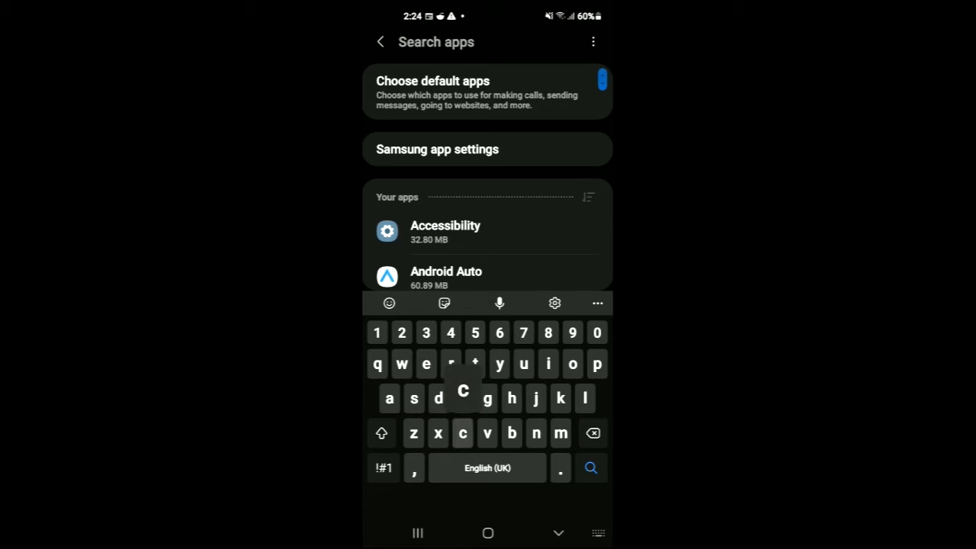
{"action": "type", "text": "h"}
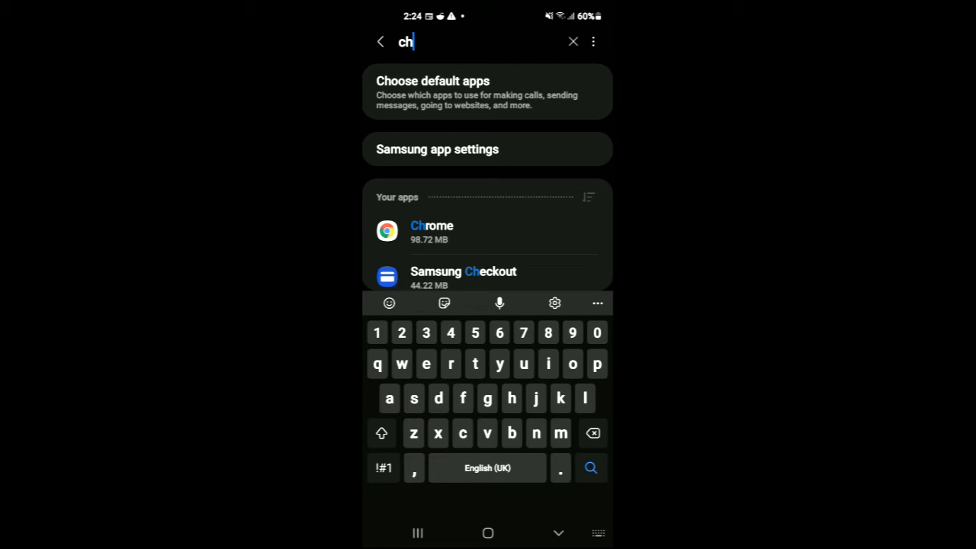
{"action": "left_click", "coordinate": [432, 232]}
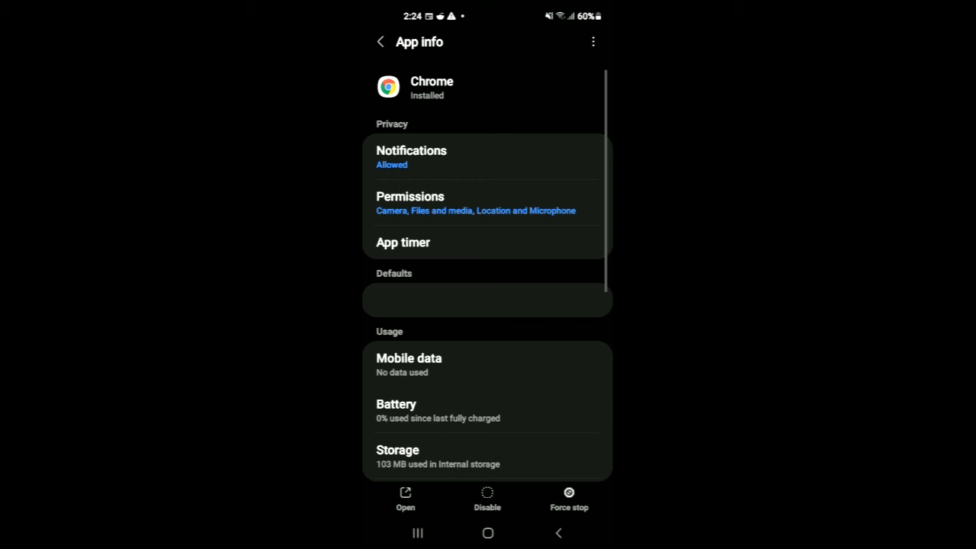
View Chrome's storage usage and clear its cached data
{"action": "left_click", "coordinate": [397, 456]}
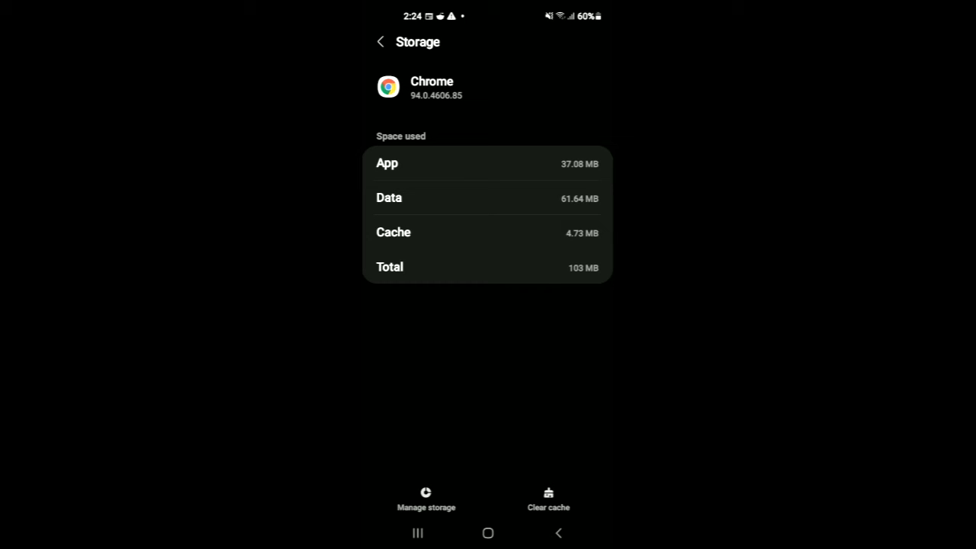
{"action": "left_click", "coordinate": [550, 500]}
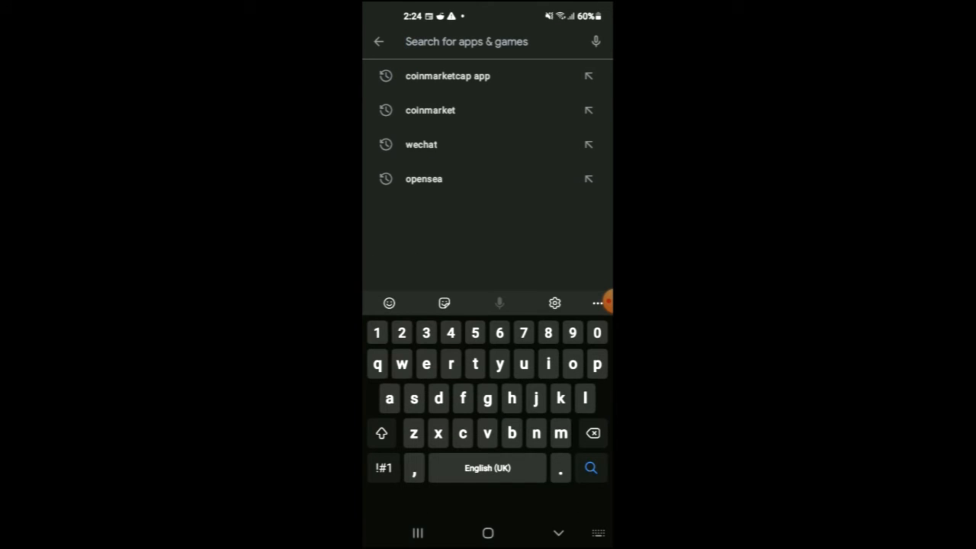
Search the Play Store for 'chr' and select the chrome suggestion
{"action": "type", "text": "chr"}
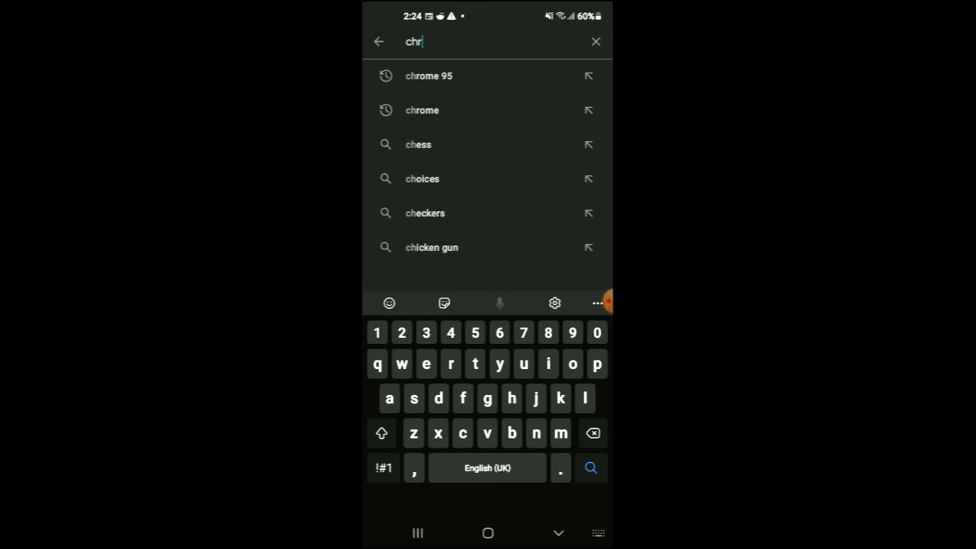
{"action": "left_click", "coordinate": [421, 110]}
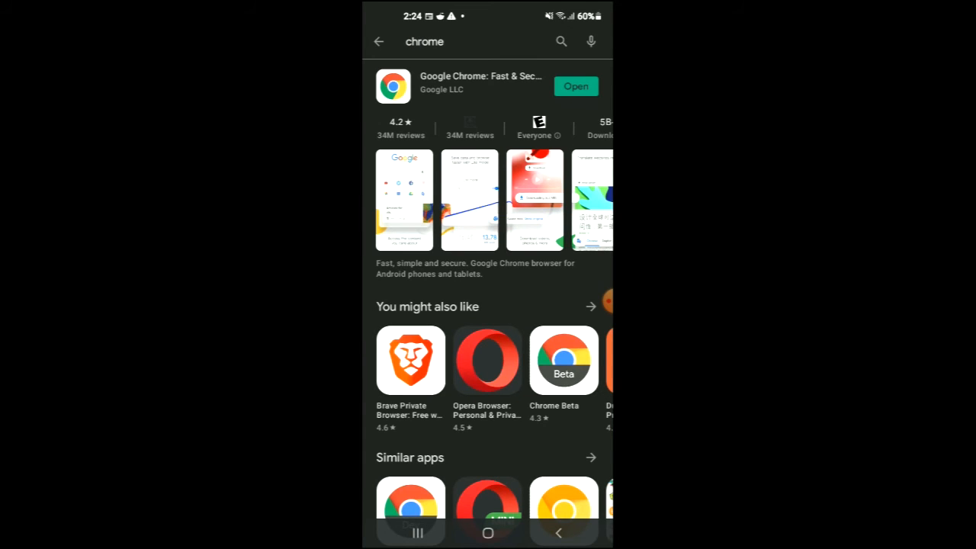